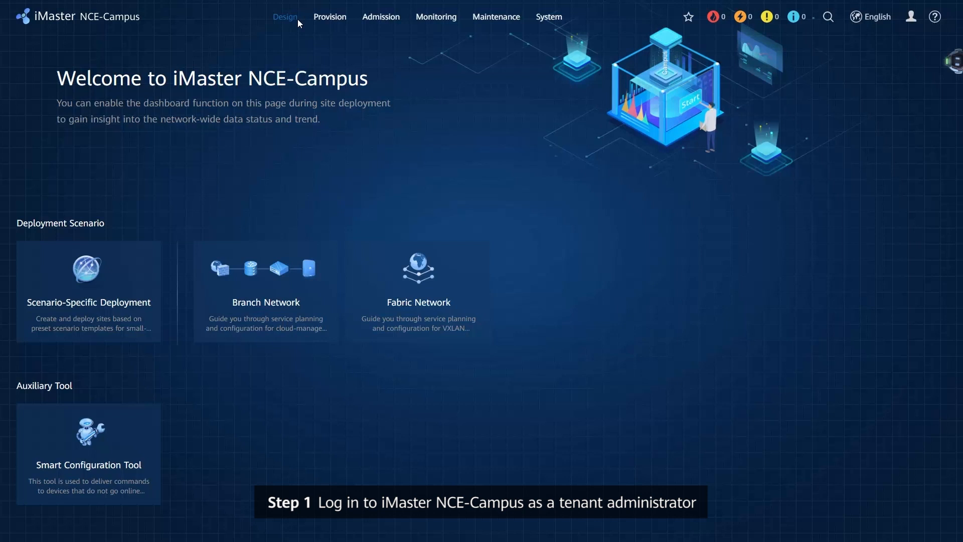
Step: Open Device Management under Design > Site Agile Deployment
{"action": "left_click", "coordinate": [284, 16]}
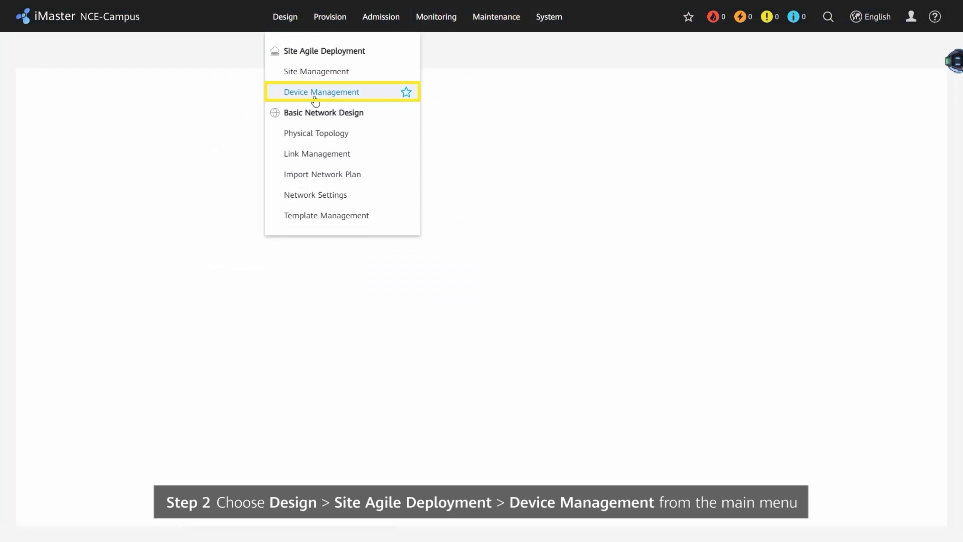
{"action": "left_click", "coordinate": [321, 91]}
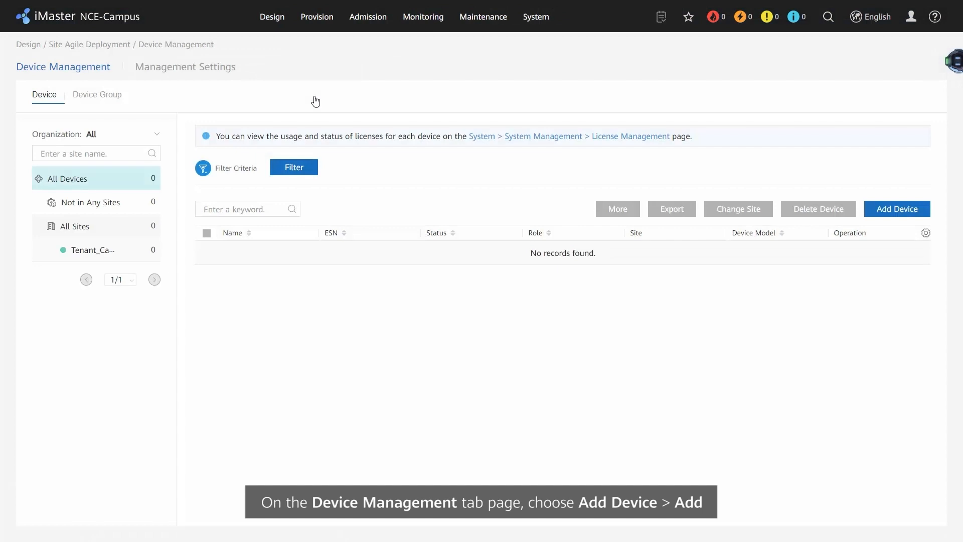
Step: Choose Add from the Add Device menu to add a single device manually
{"action": "left_click", "coordinate": [897, 209]}
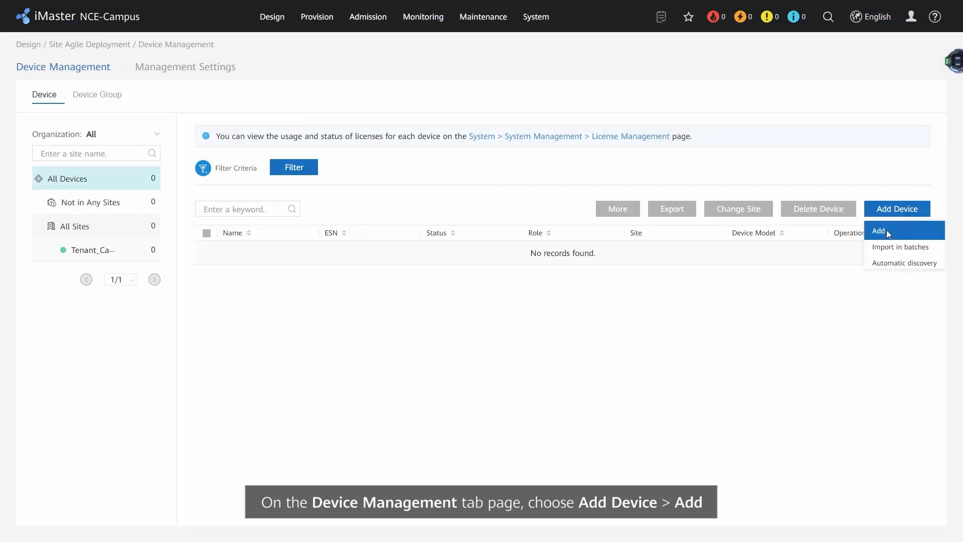
{"action": "left_click", "coordinate": [880, 231]}
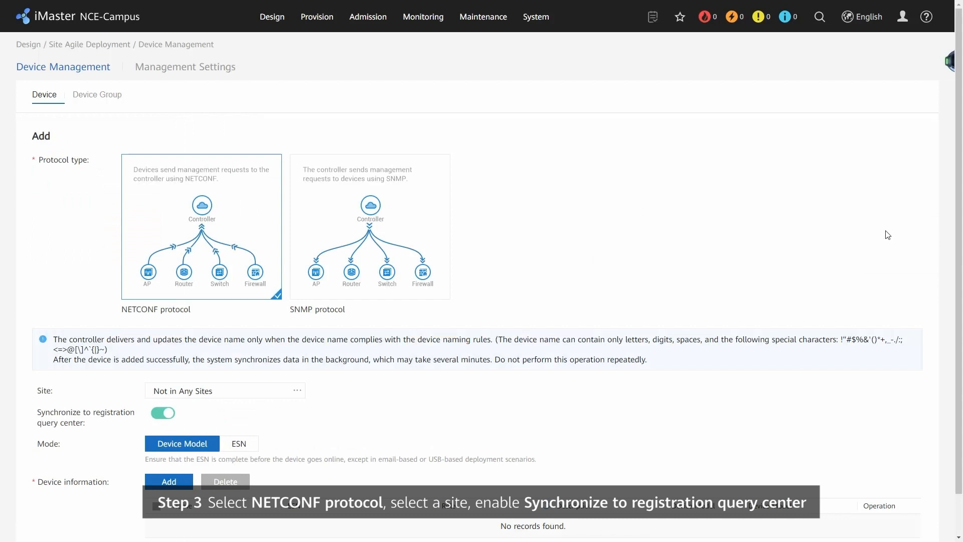
Step: Set the site to Tenant_Campus and open the device information entry panel
{"action": "left_click", "coordinate": [298, 391]}
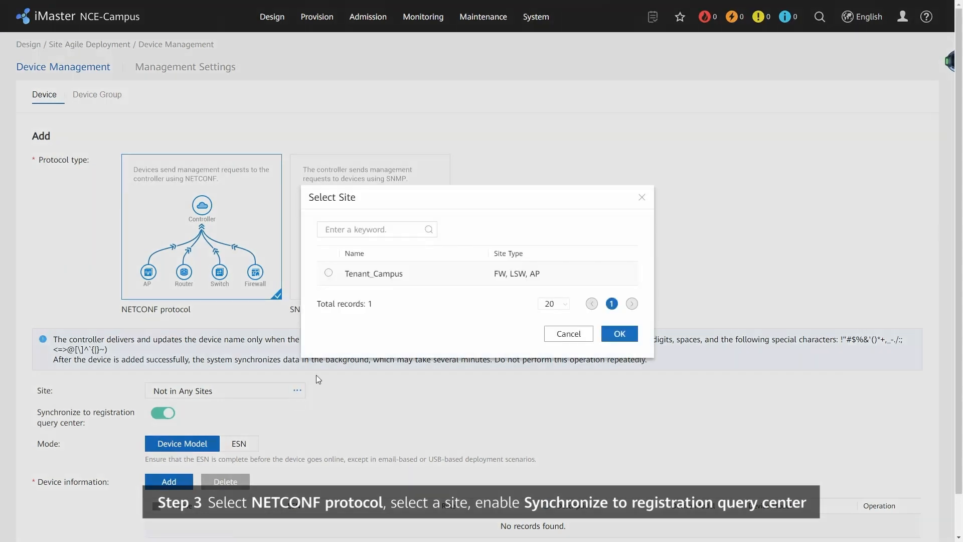
{"action": "left_click", "coordinate": [618, 333]}
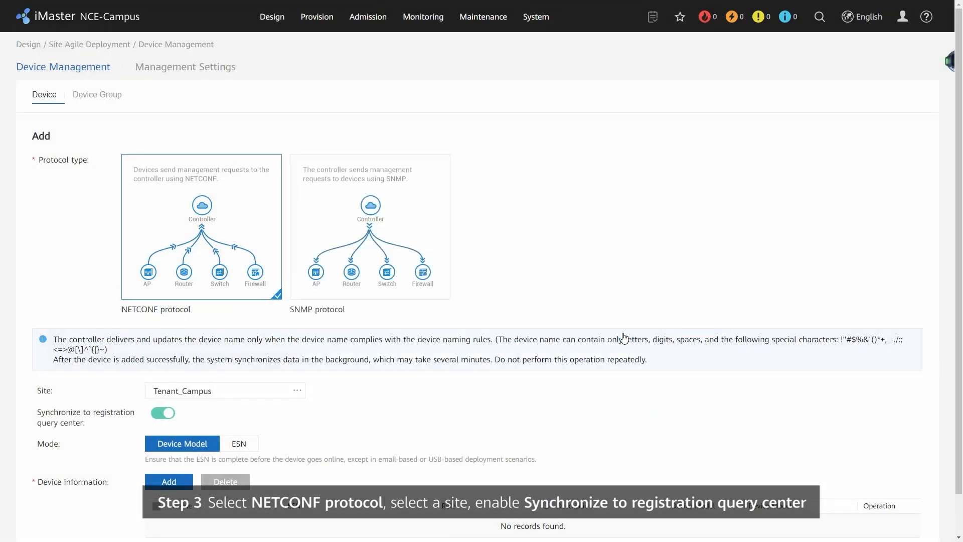
{"action": "scroll", "scroll_direction": "down", "scroll_amount": 3}
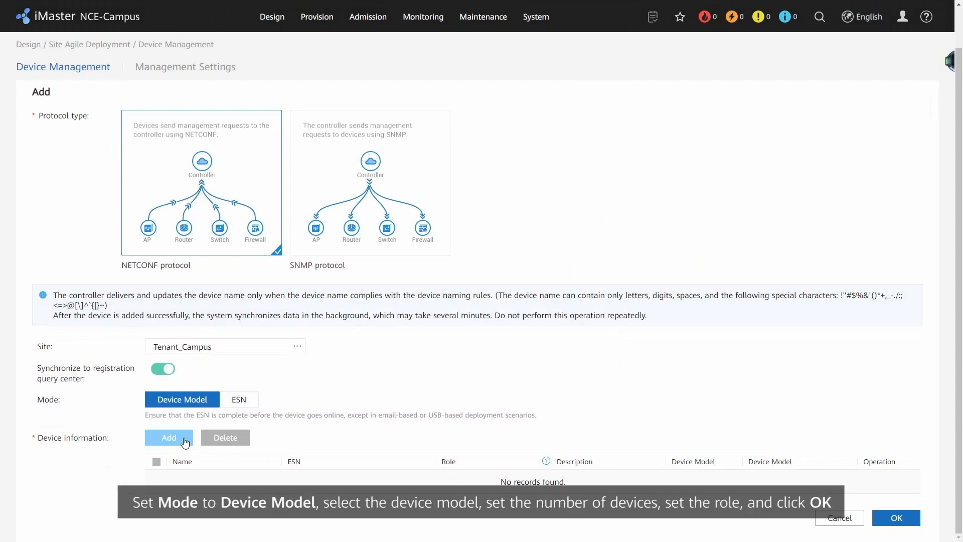
{"action": "left_click", "coordinate": [168, 438]}
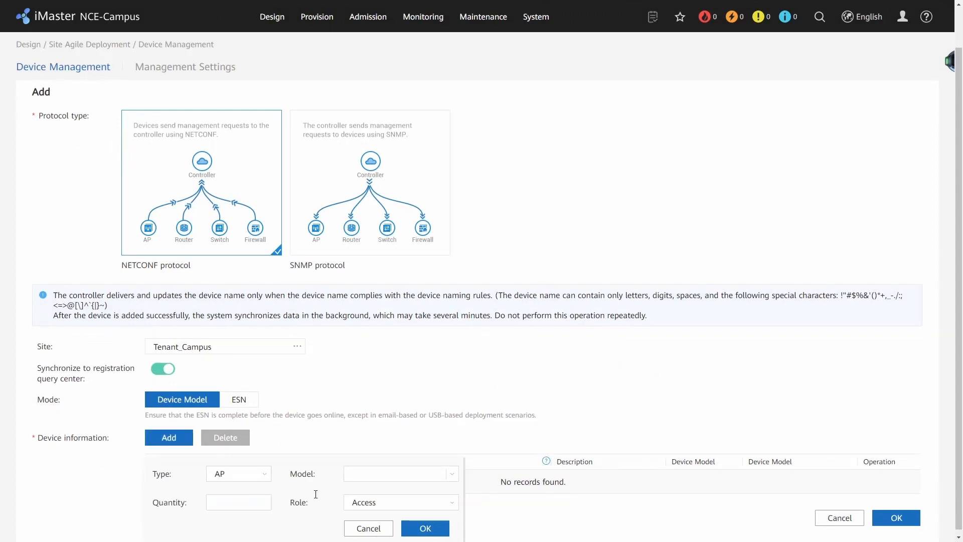
Step: Add one AP6050DN access point named AP1 with Access role and submit
{"action": "left_click", "coordinate": [399, 473]}
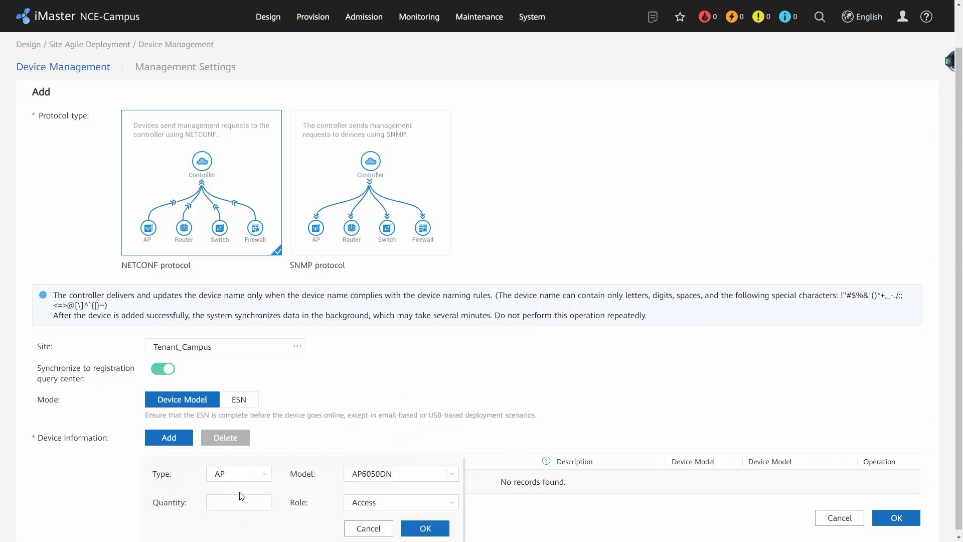
{"action": "left_click", "coordinate": [424, 528]}
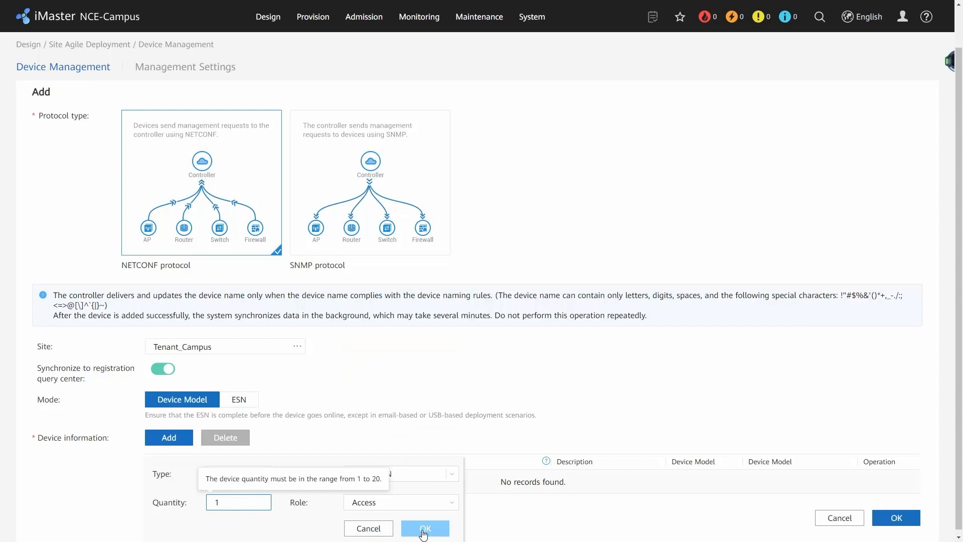
{"action": "left_click", "coordinate": [424, 528]}
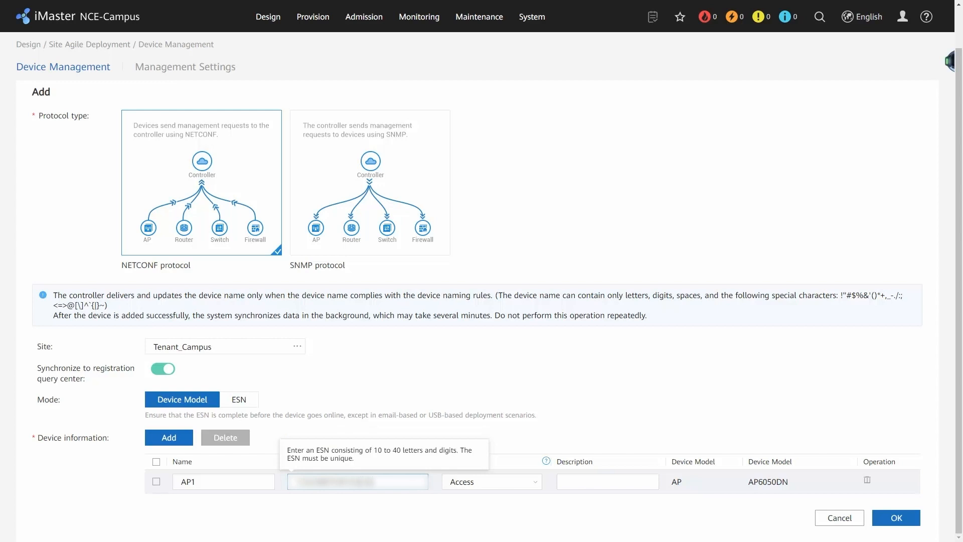
{"action": "left_click", "coordinate": [895, 518]}
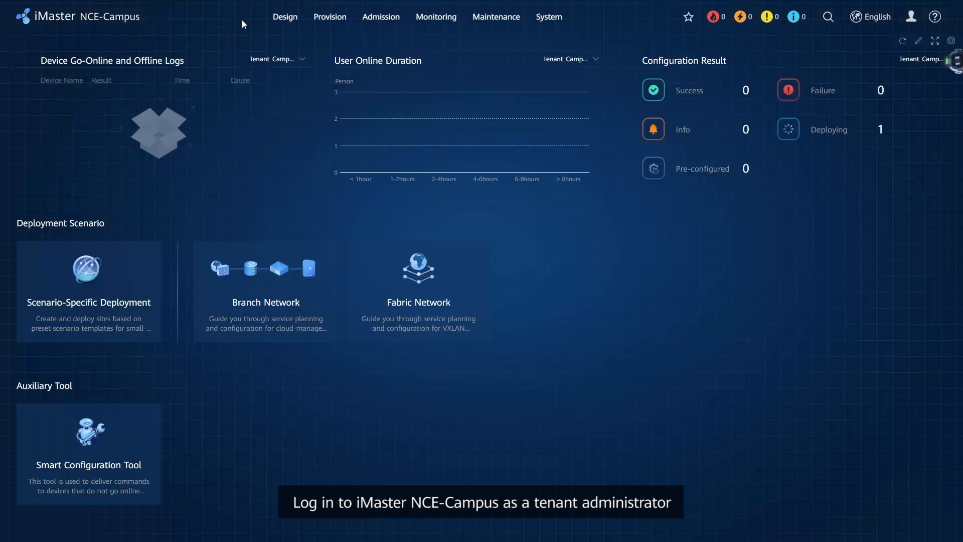
Step: Reopen Device Management to confirm AP1 at Tenant_Campus shows Normal status
{"action": "left_click", "coordinate": [285, 16]}
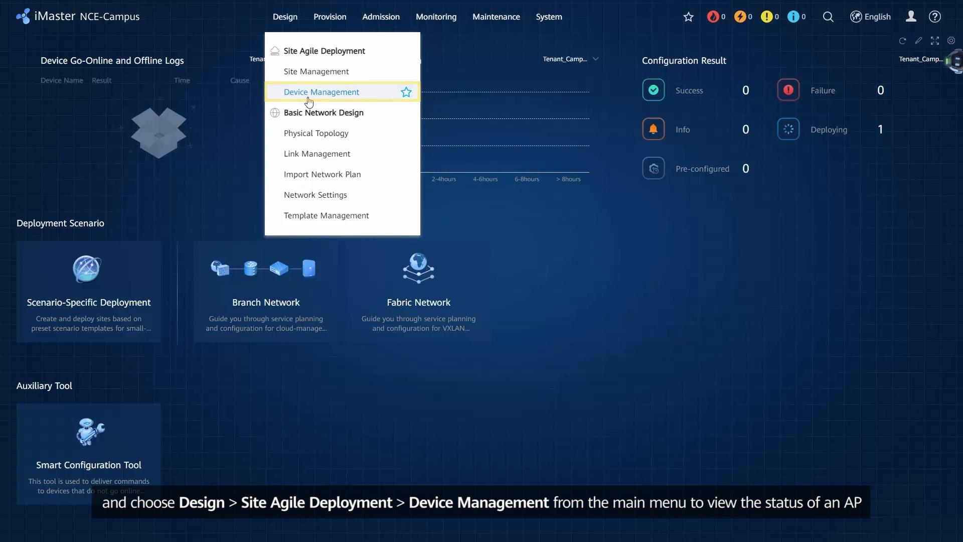
{"action": "left_click", "coordinate": [321, 92]}
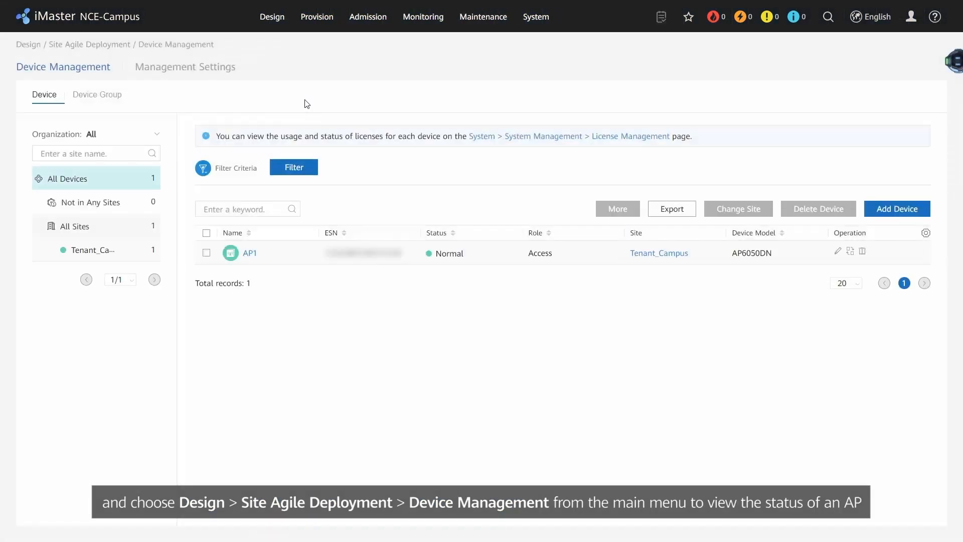